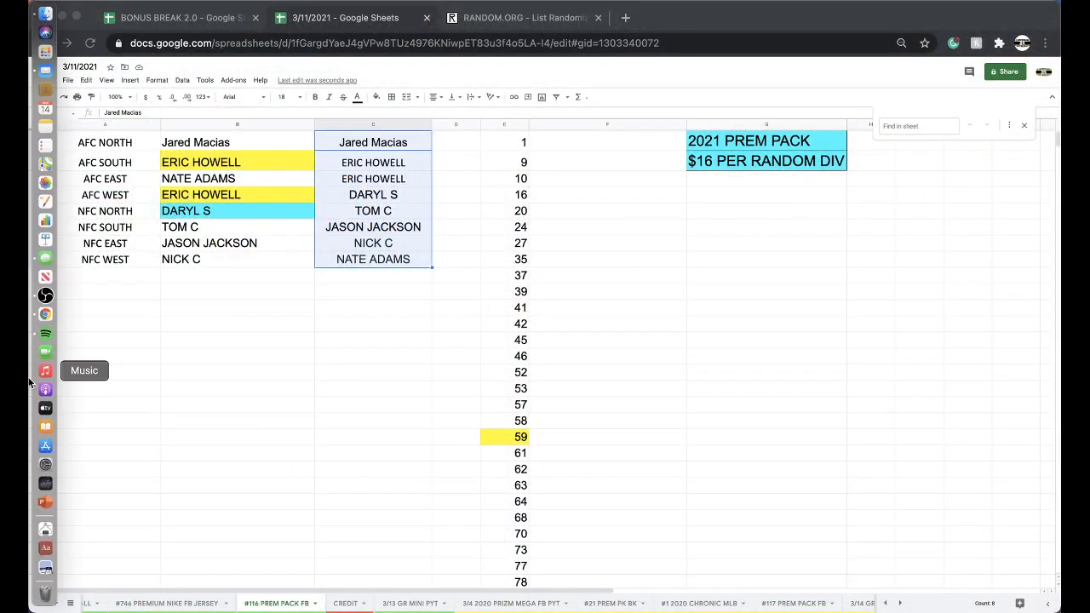
# Step: Sort the 3/13 GR MINI PYT team list by owner name (column B, A→Z) and scroll through it
pyautogui.click(413, 603)
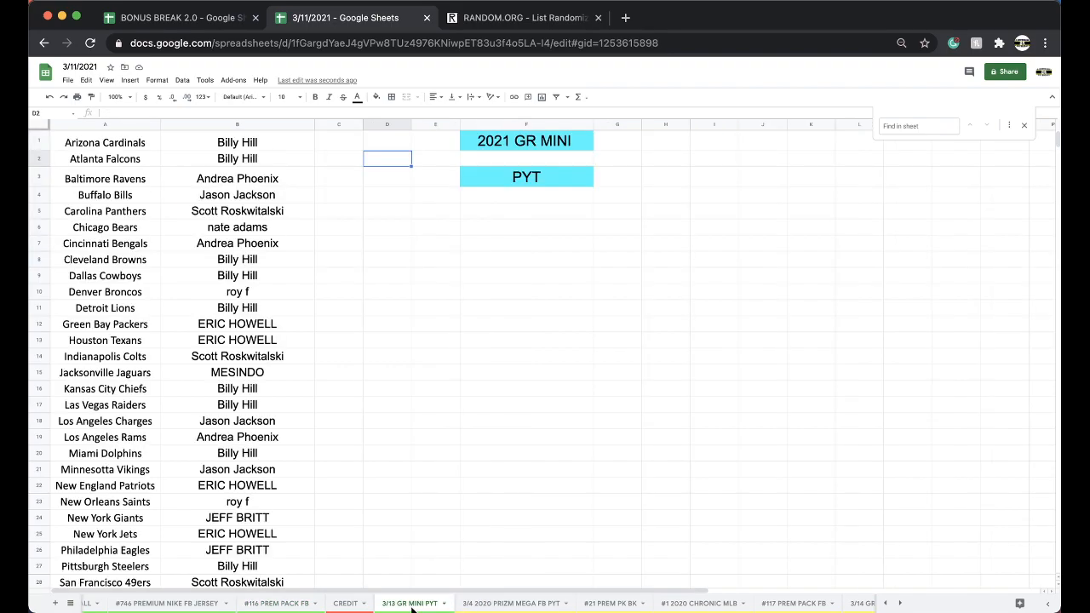
pyautogui.click(237, 124)
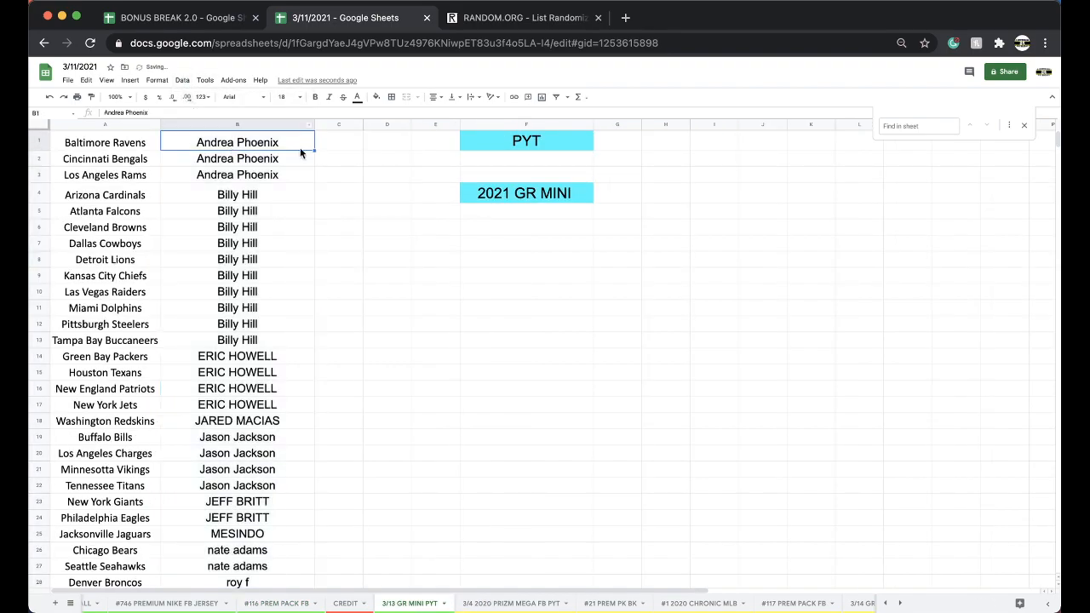
pyautogui.click(237, 194)
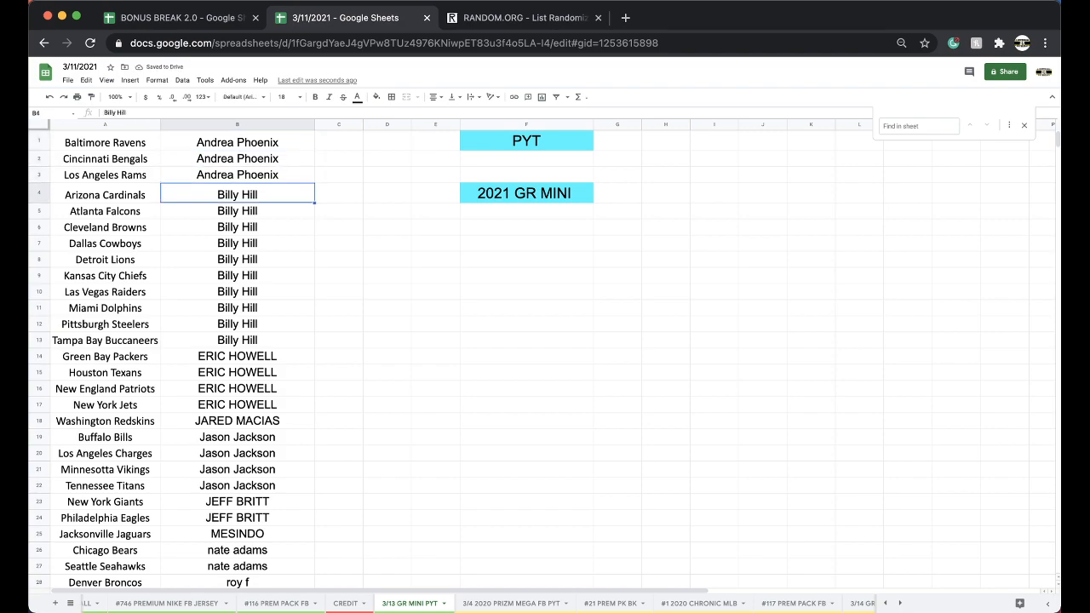
pyautogui.moveTo(320, 176)
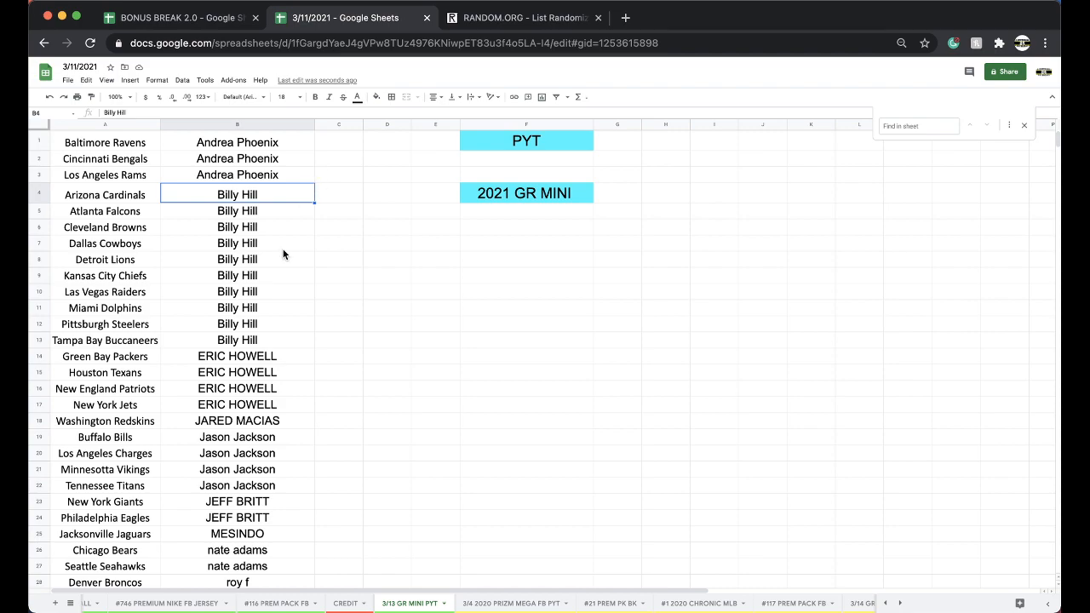
pyautogui.scroll(-3)
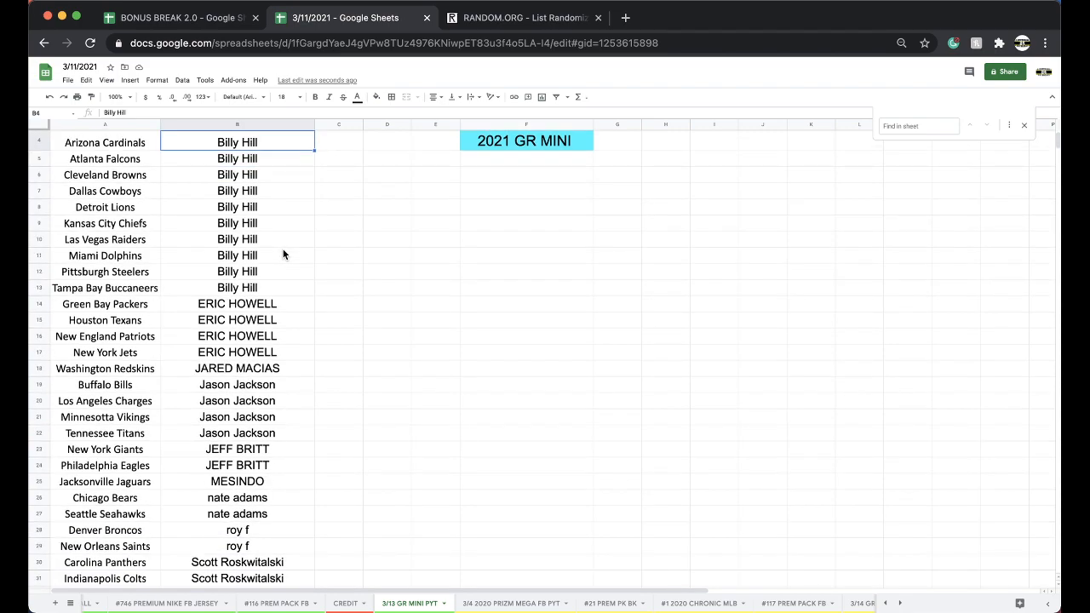
pyautogui.scroll(-3)
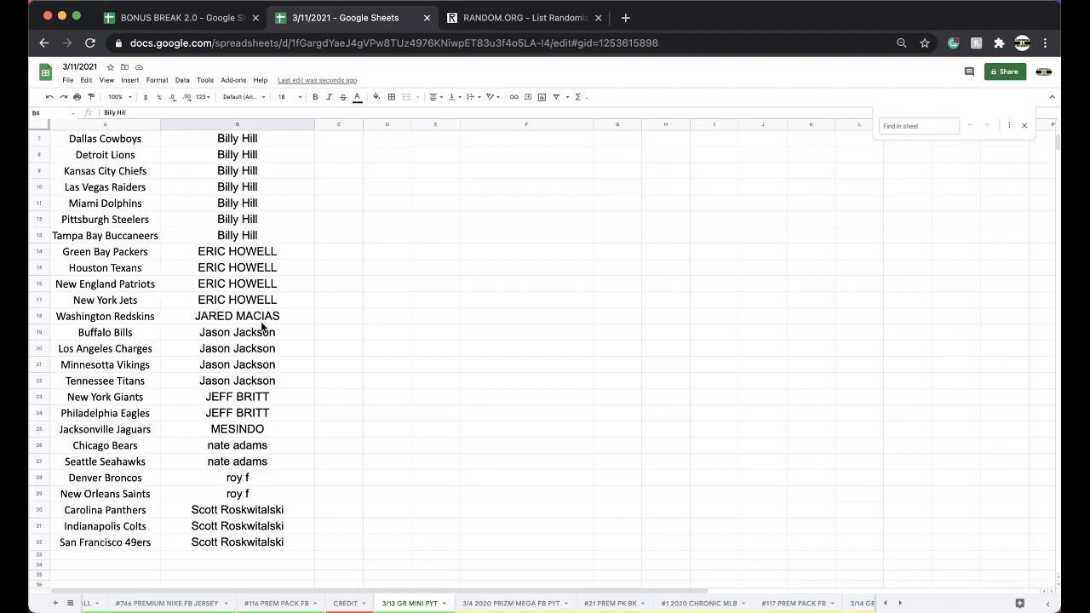
pyautogui.scroll(-3)
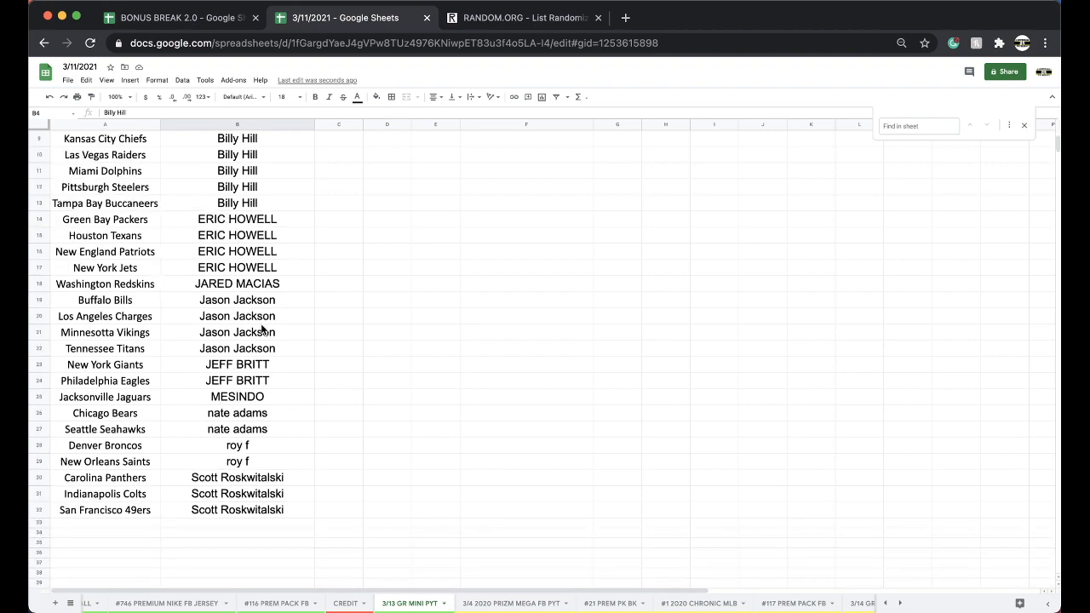
pyautogui.scroll(-3)
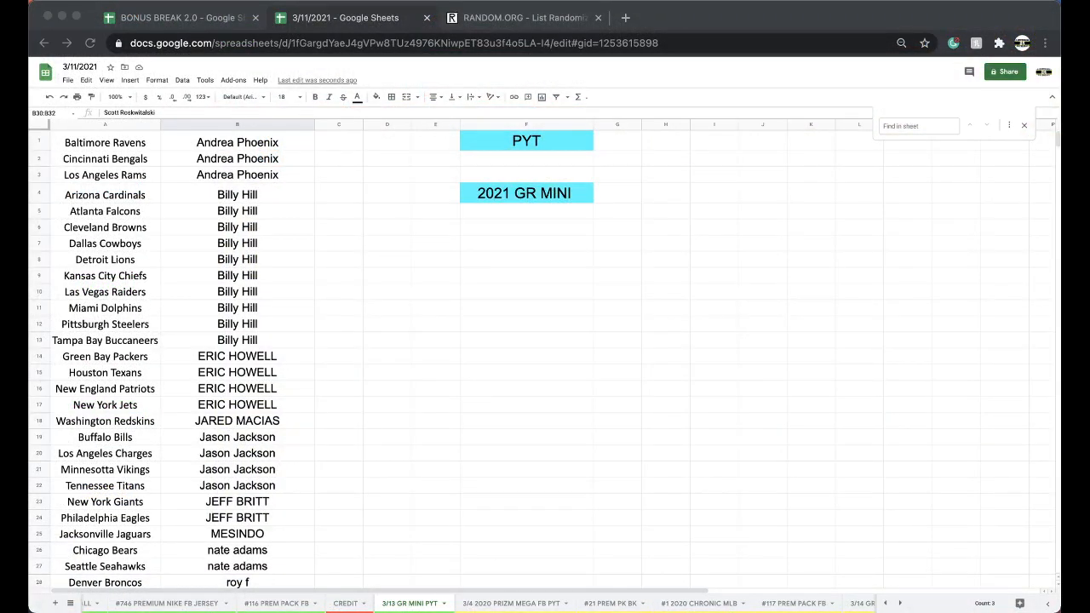
pyautogui.moveTo(242, 348)
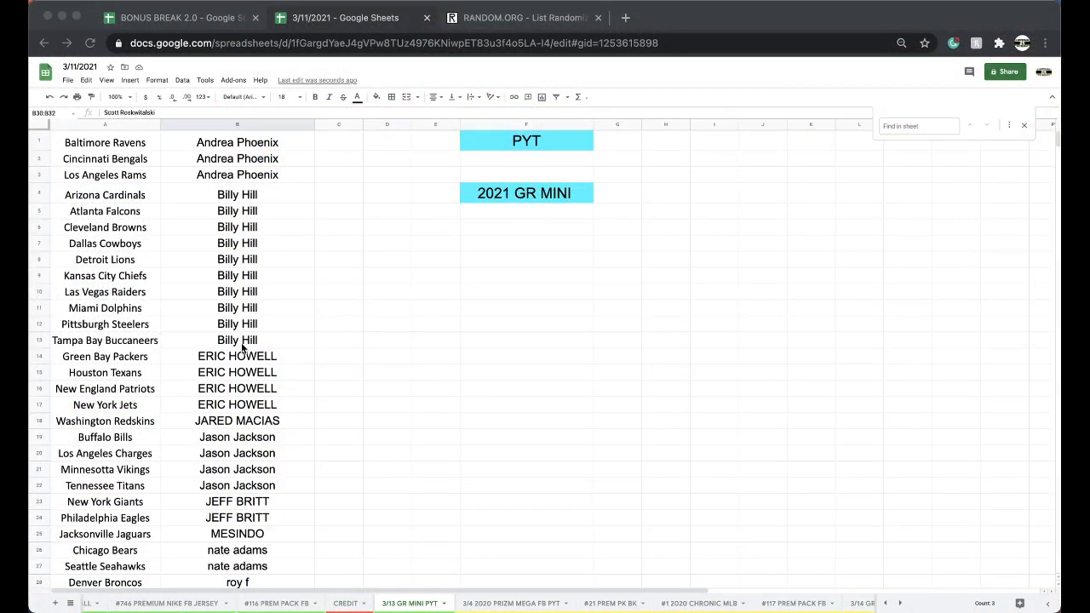
# Step: Re-sort the teams alphabetically by column A and switch to the RANDOM.ORG list randomizer
pyautogui.scroll(-3)
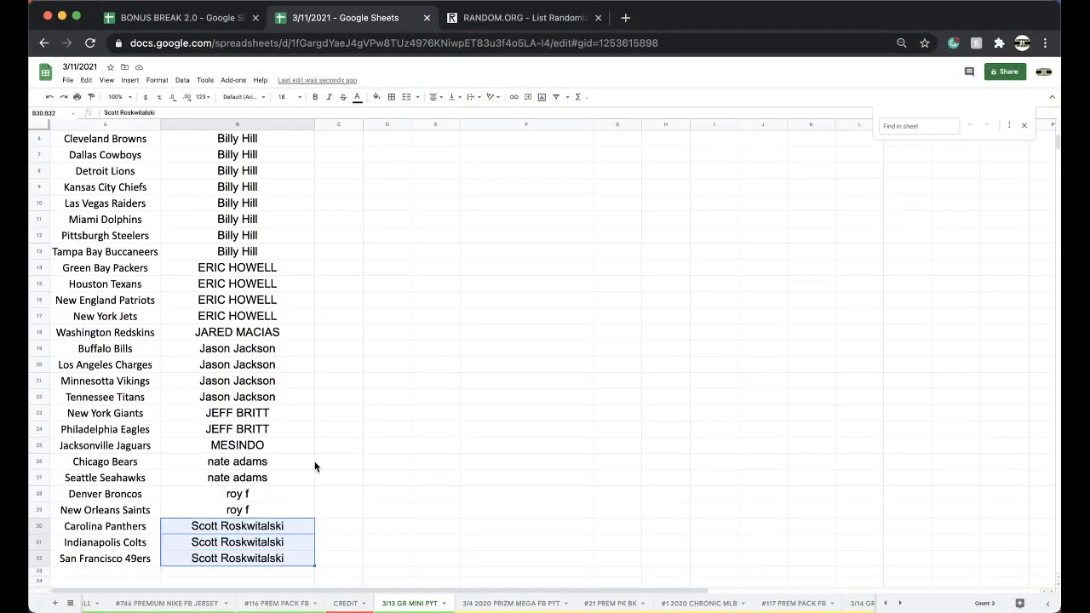
pyautogui.click(358, 96)
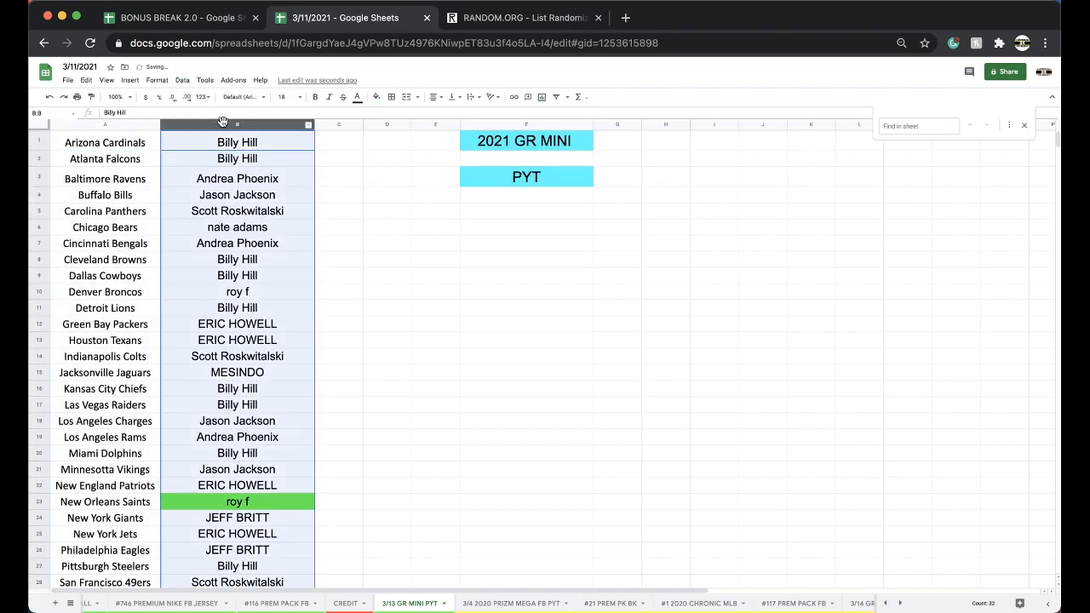
pyautogui.click(525, 17)
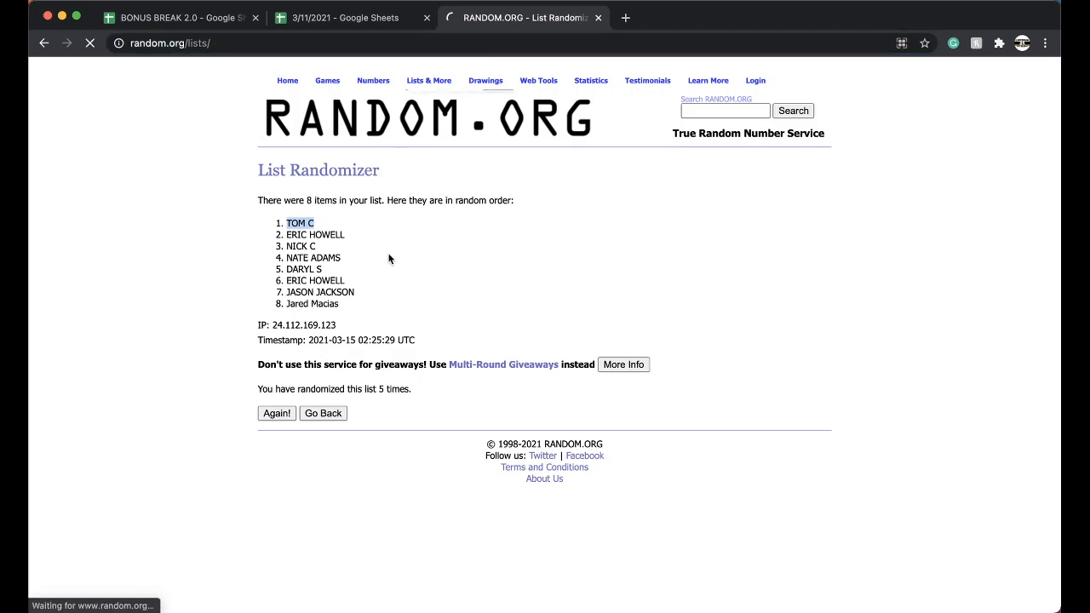
pyautogui.click(324, 414)
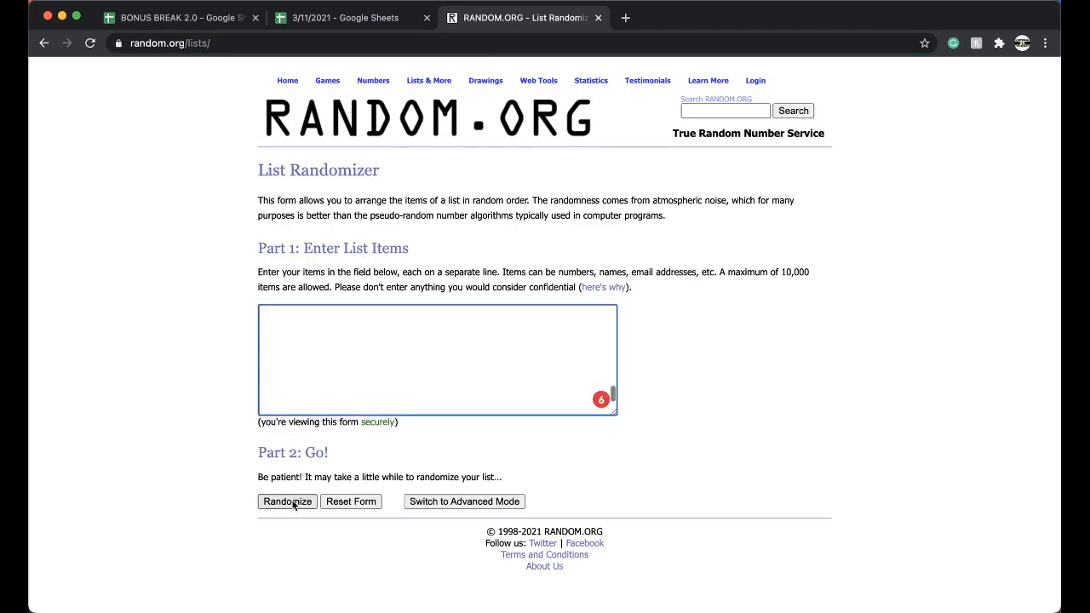
pyautogui.click(286, 501)
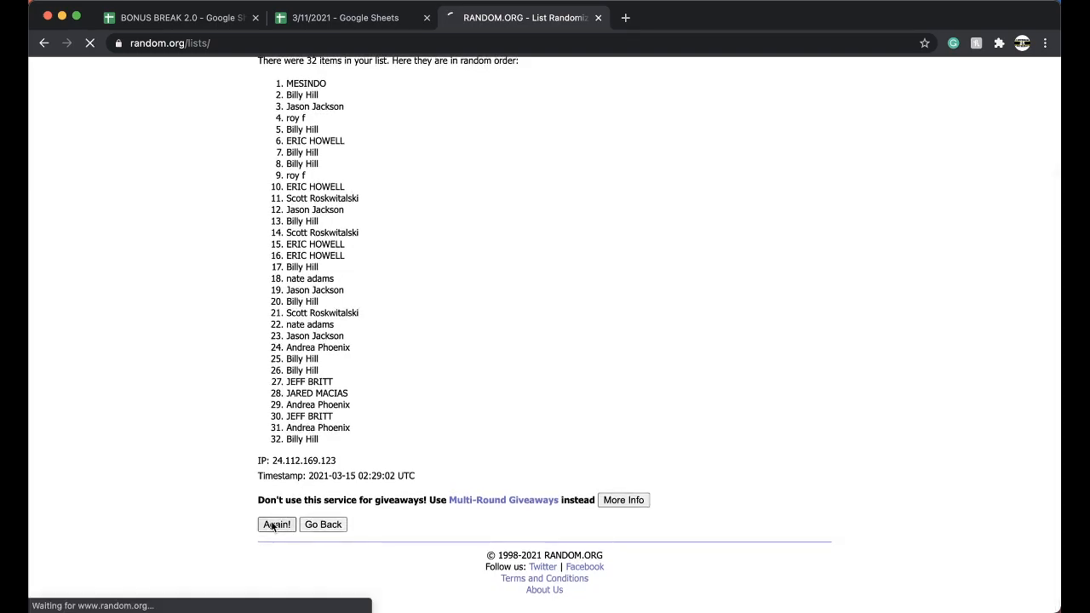
pyautogui.click(276, 525)
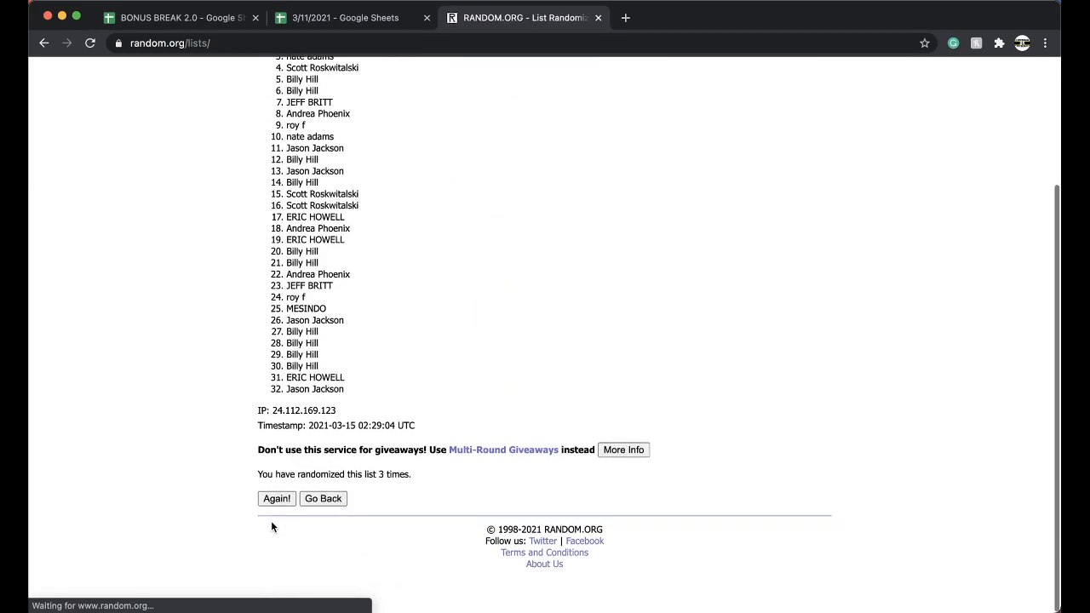
pyautogui.click(276, 497)
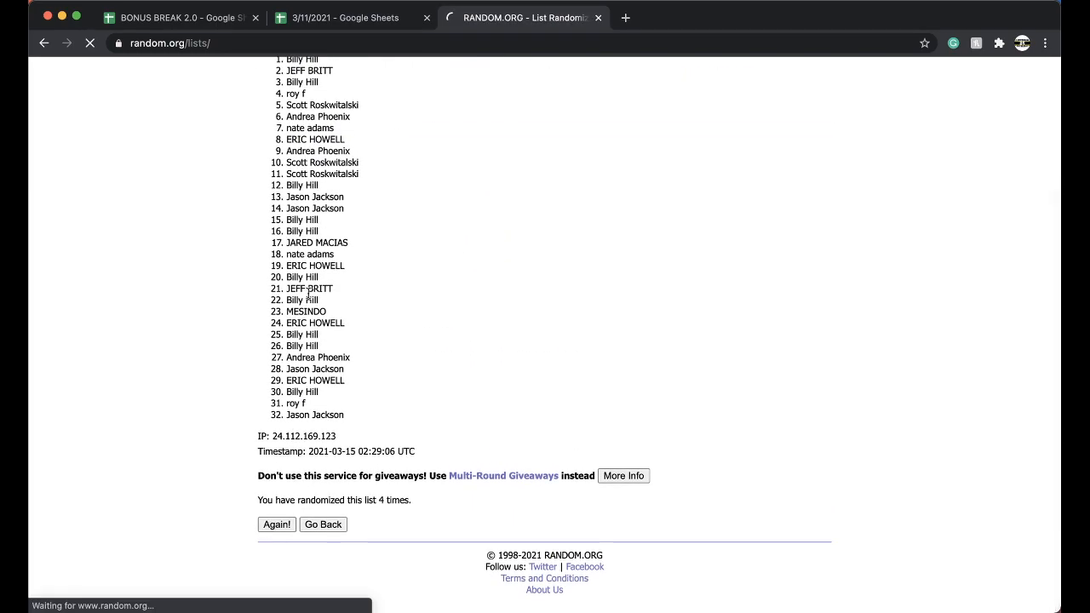
pyautogui.click(276, 525)
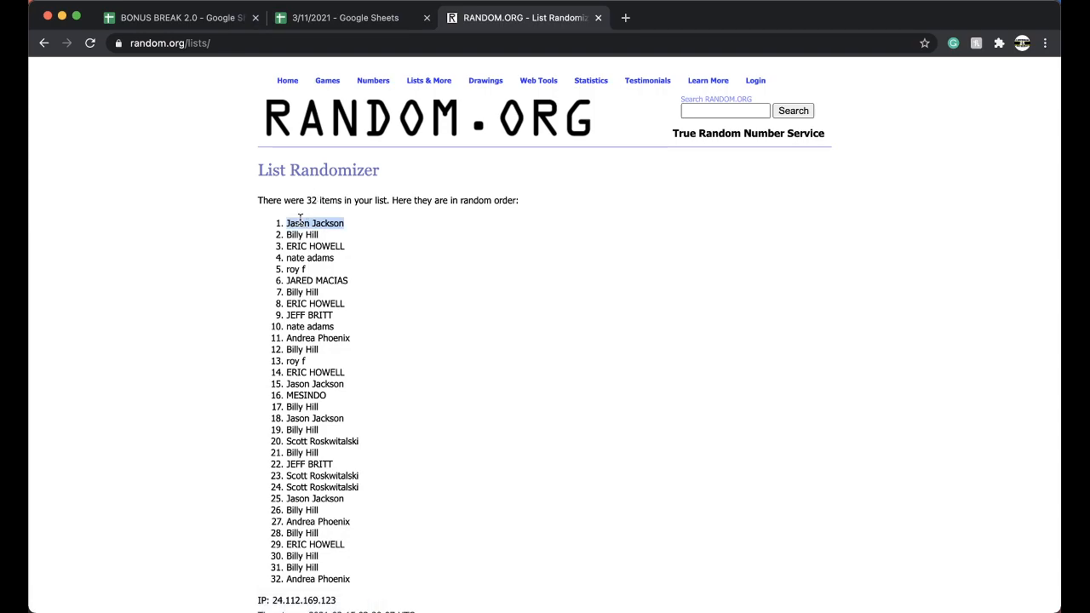
pyautogui.click(350, 17)
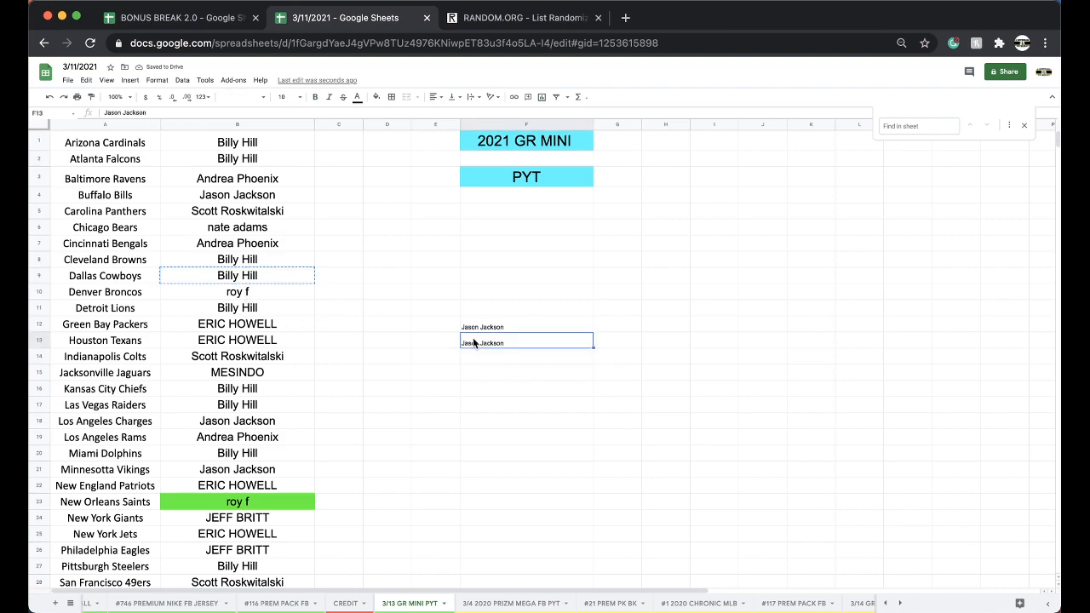
# Step: Enter the winner's name in the cell beneath the PYT heading
pyautogui.write('Billy Hill')
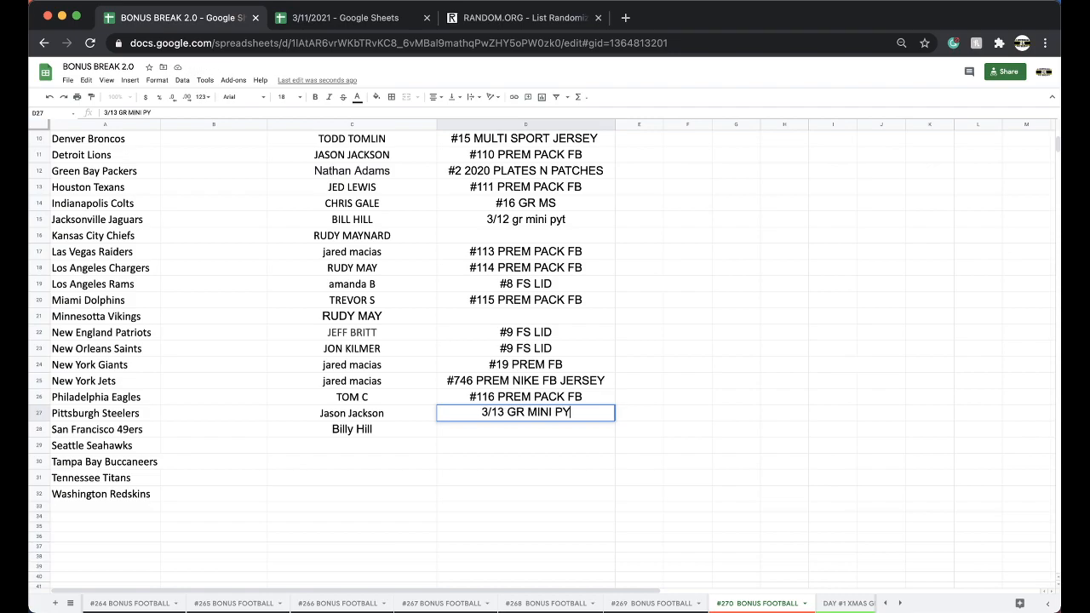
pyautogui.press('enter')
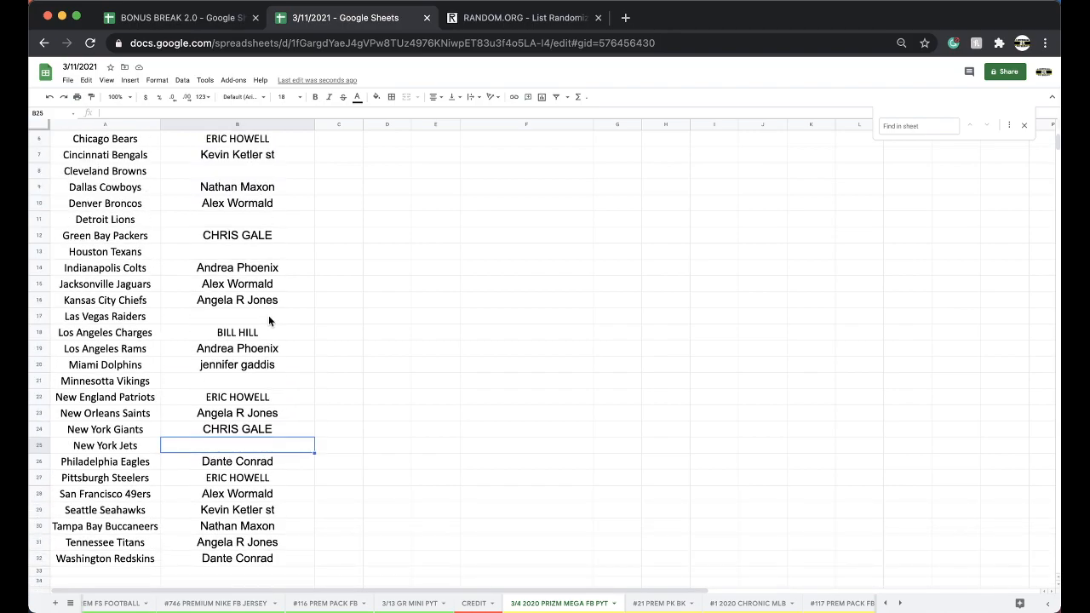
pyautogui.click(658, 603)
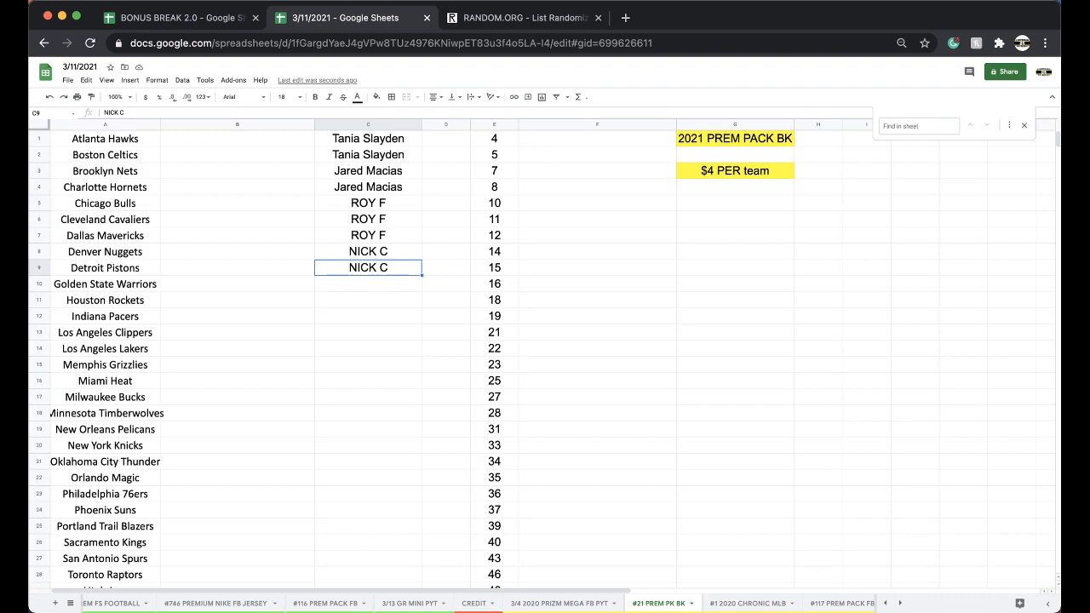
pyautogui.click(563, 603)
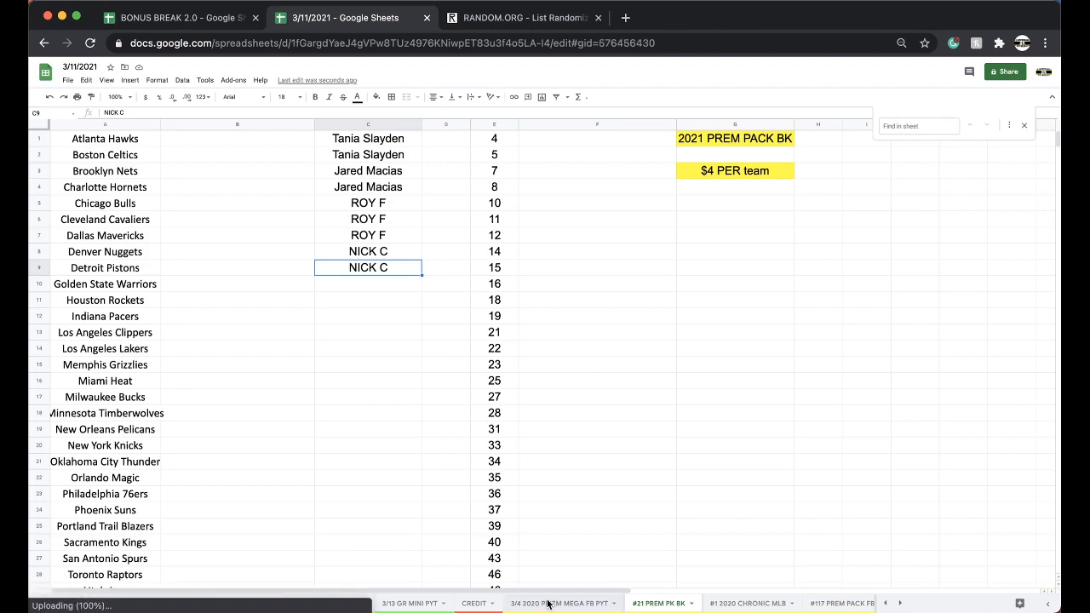
pyautogui.click(562, 603)
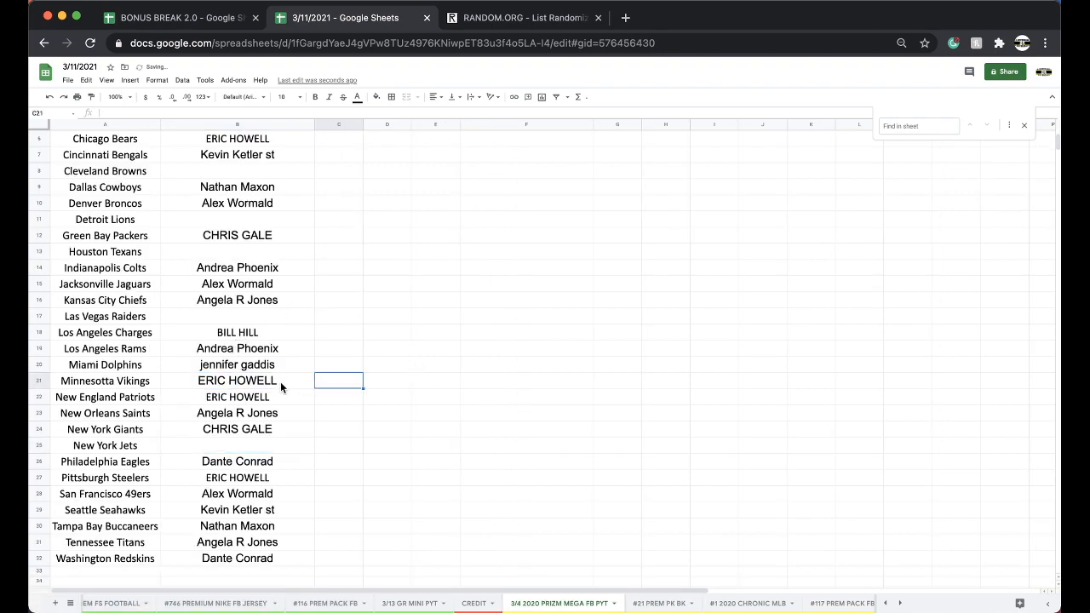
pyautogui.click(237, 380)
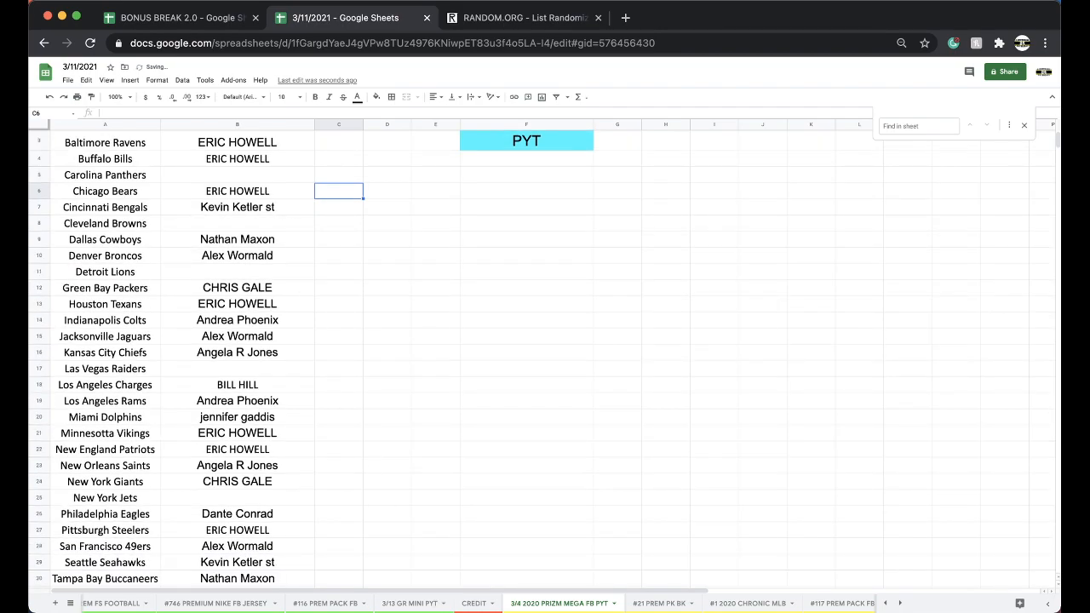
# Step: Review the #21 PREM FB BK, 2020 CHRONIC MLB, #117 PREM PACK FB and PREM FS BASKETBALL sheets
pyautogui.click(464, 603)
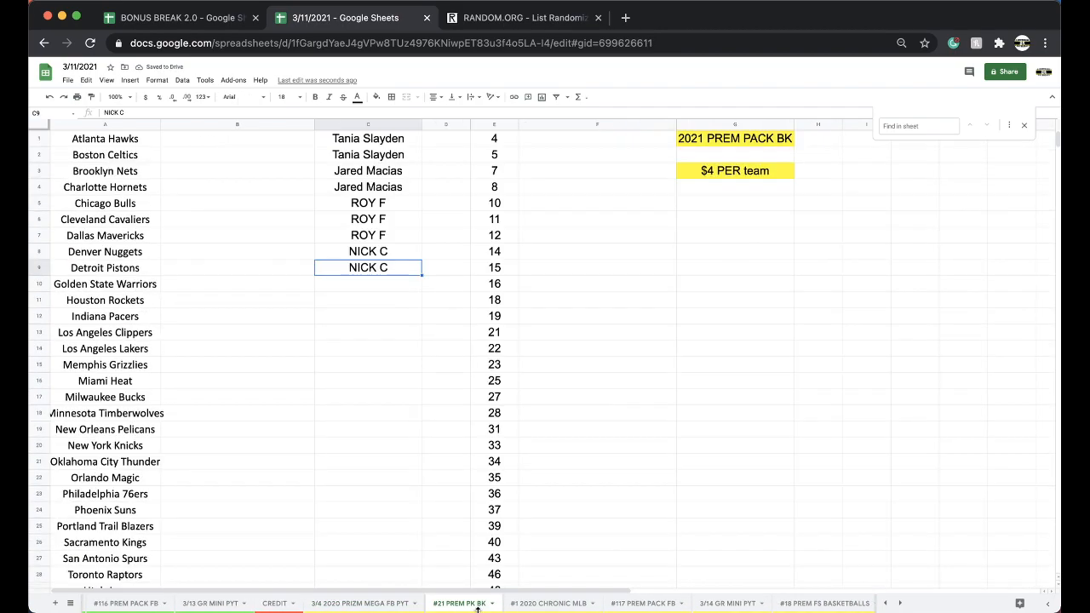
pyautogui.click(528, 603)
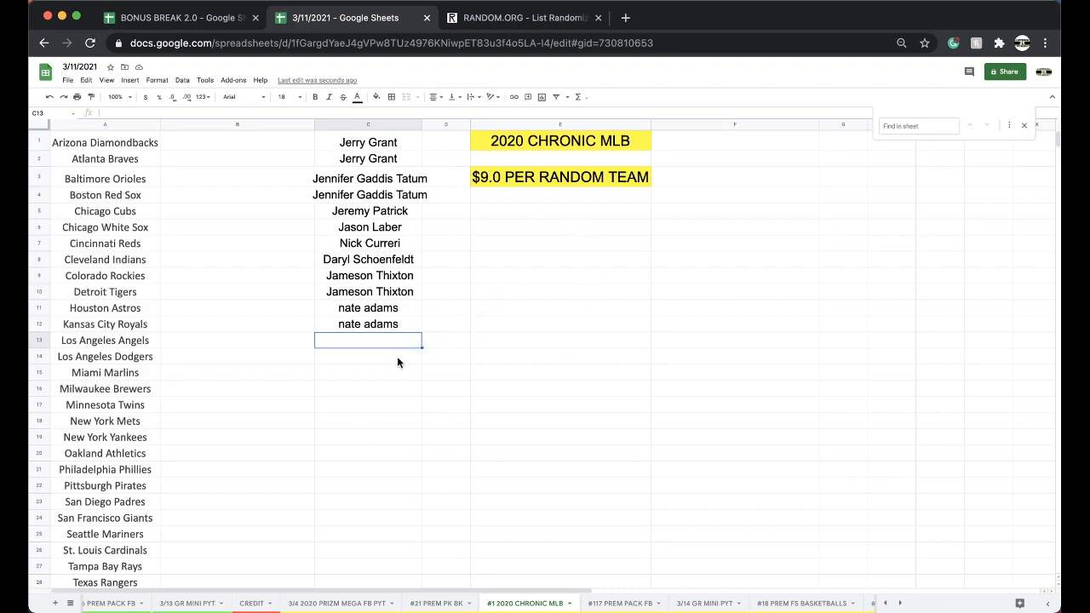
pyautogui.click(620, 603)
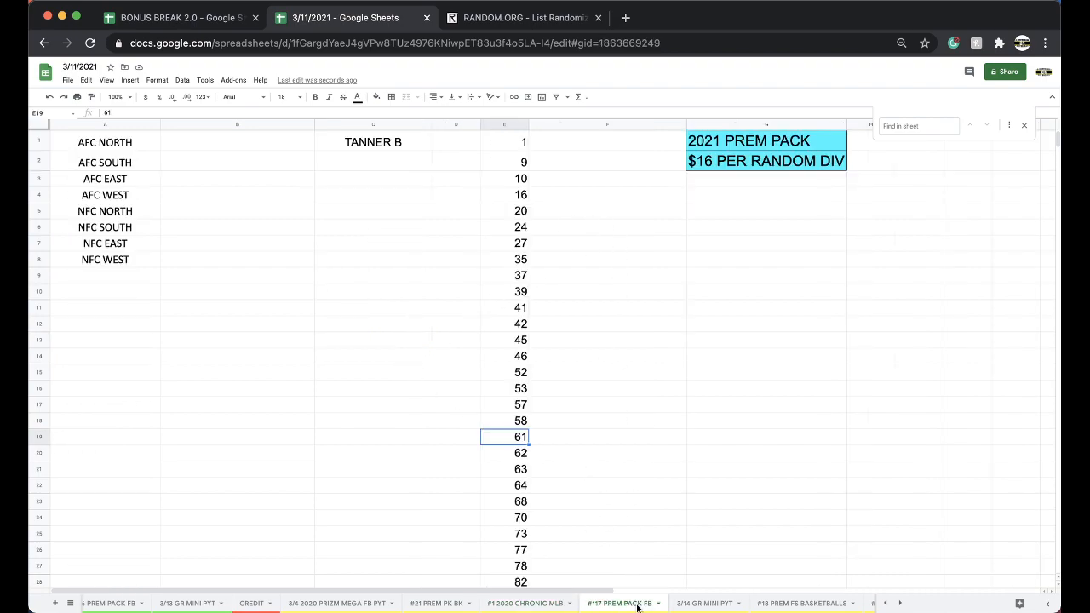
pyautogui.click(685, 603)
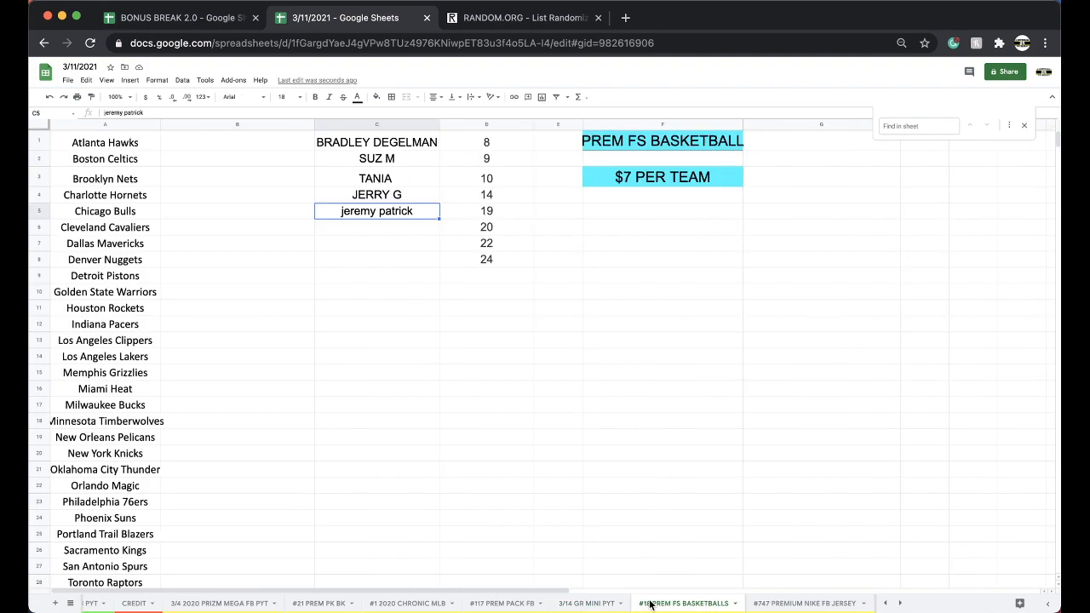